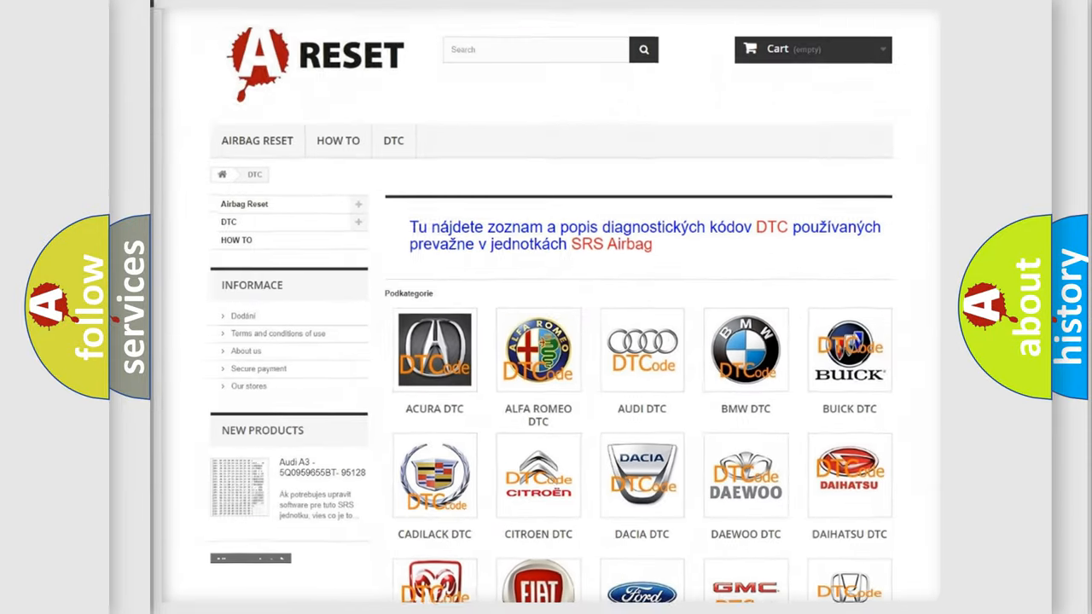
Open the JEEP DTC page from the brand grid and browse its list of trouble codes.
{"action": "scroll", "scroll_direction": "down", "scroll_amount": 3}
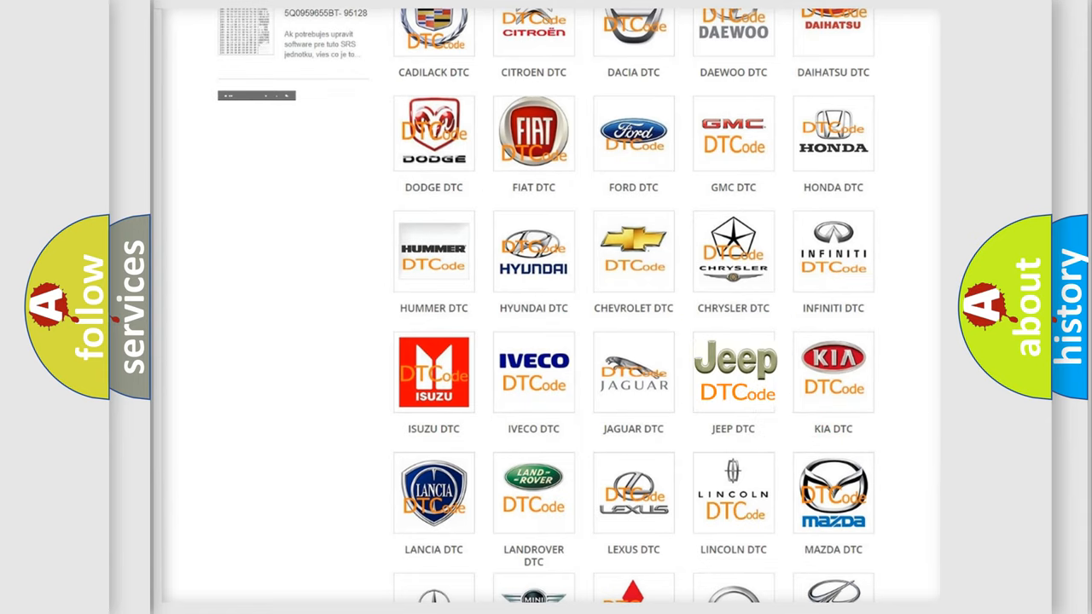
{"action": "left_click", "coordinate": [733, 372]}
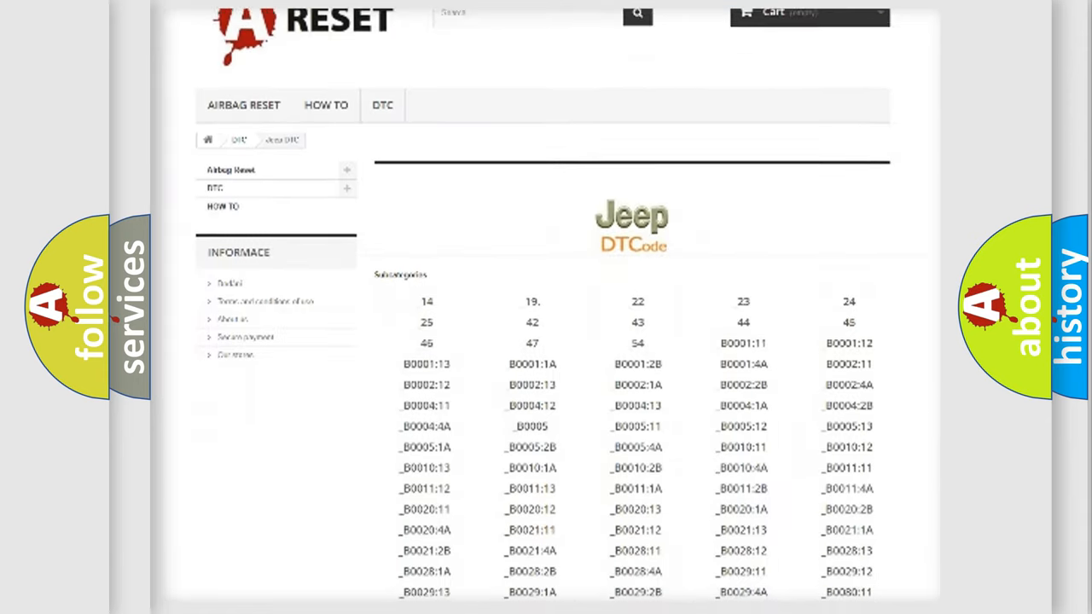
{"action": "scroll", "scroll_direction": "down", "scroll_amount": 3}
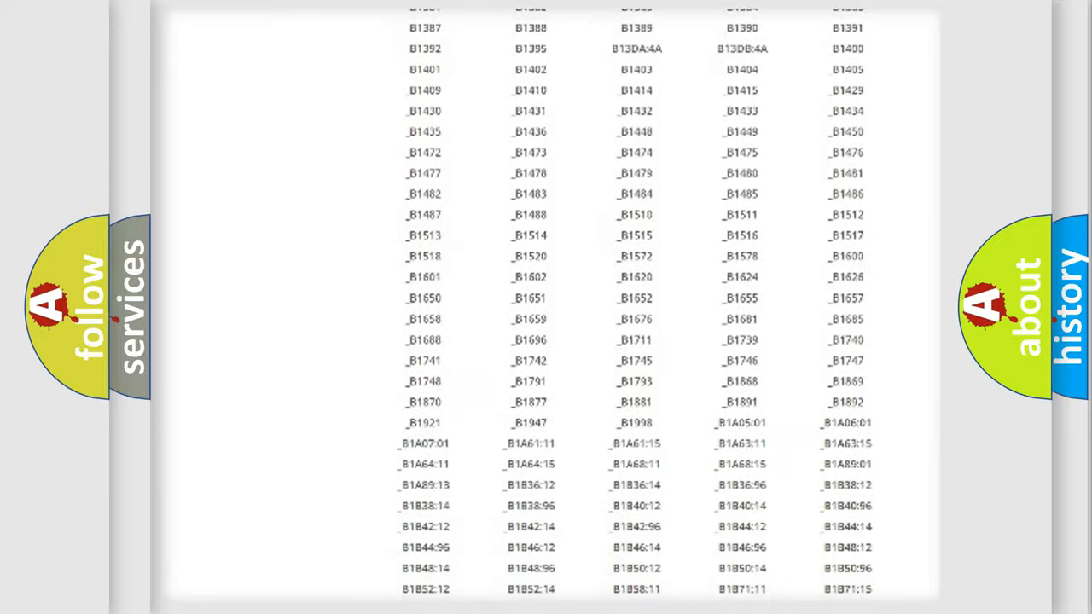